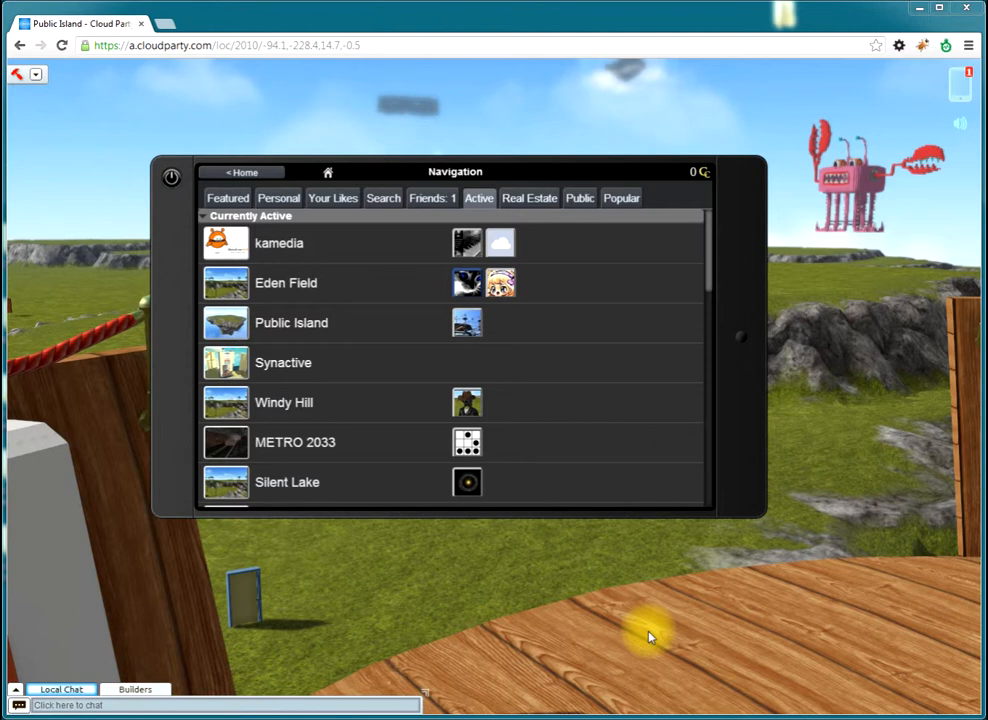
# - Open the Synactive island info and select its Roof landing pad
pyautogui.click(283, 362)
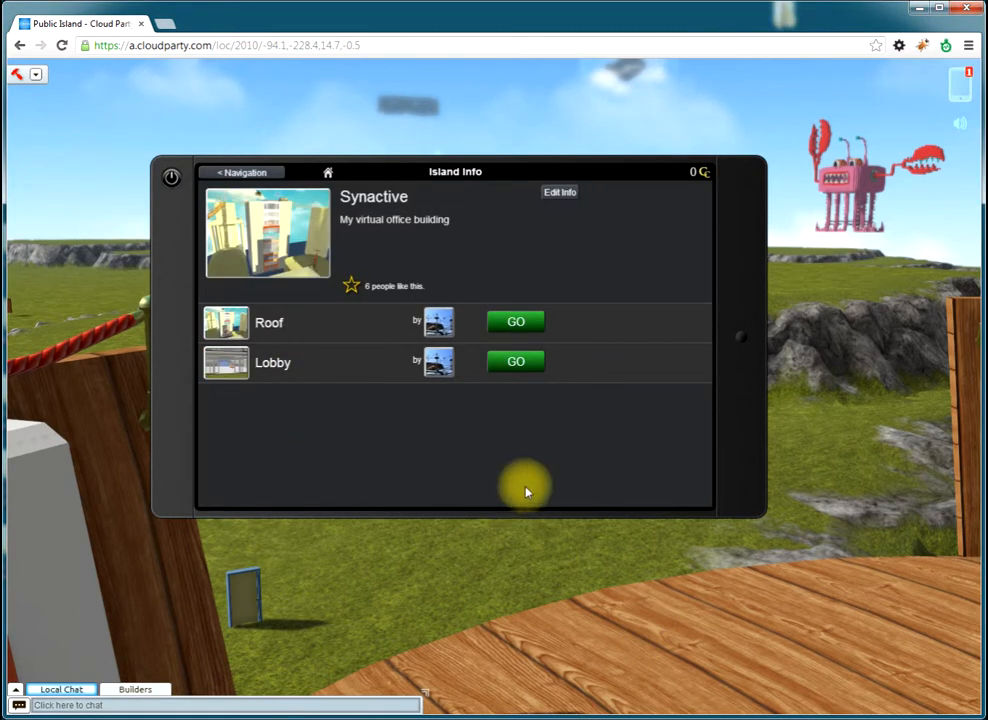
pyautogui.moveTo(310, 322)
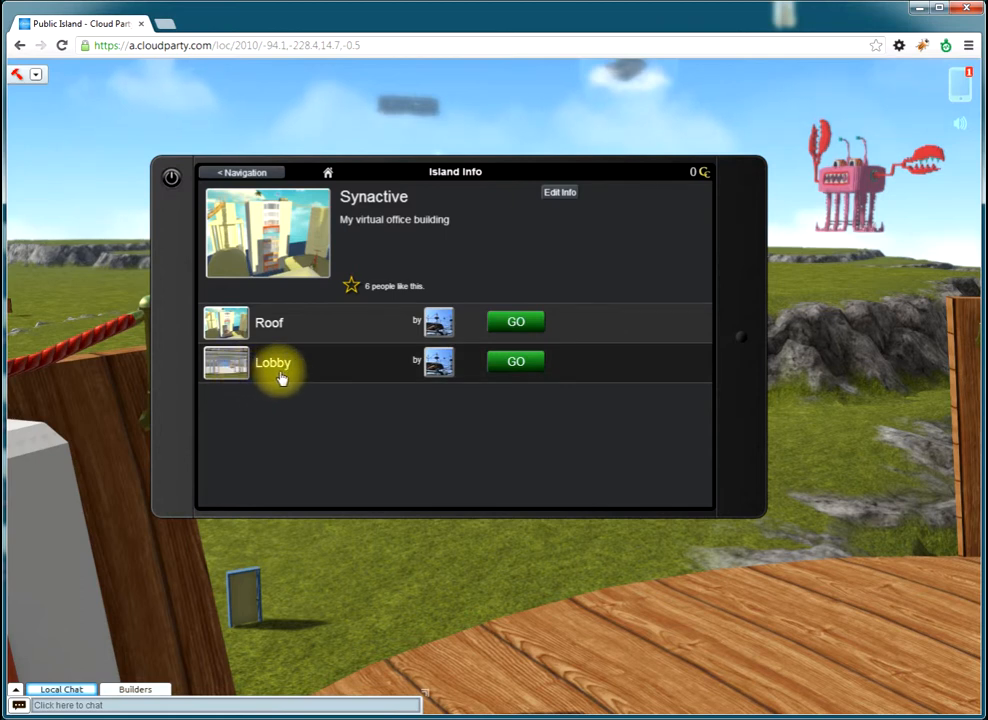
pyautogui.moveTo(311, 335)
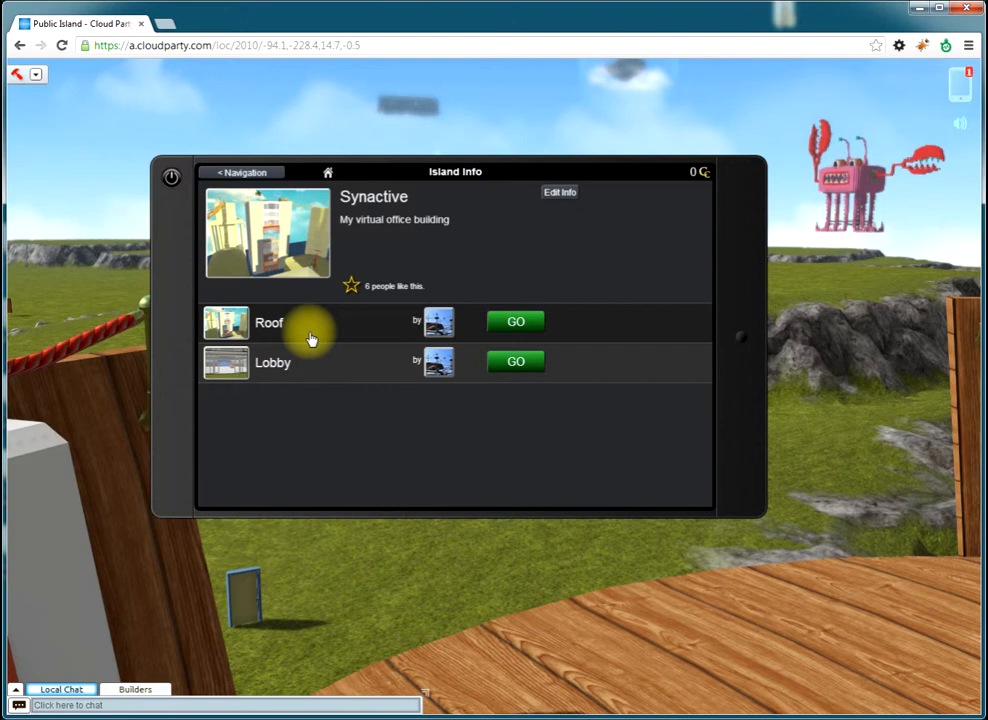
pyautogui.moveTo(325, 373)
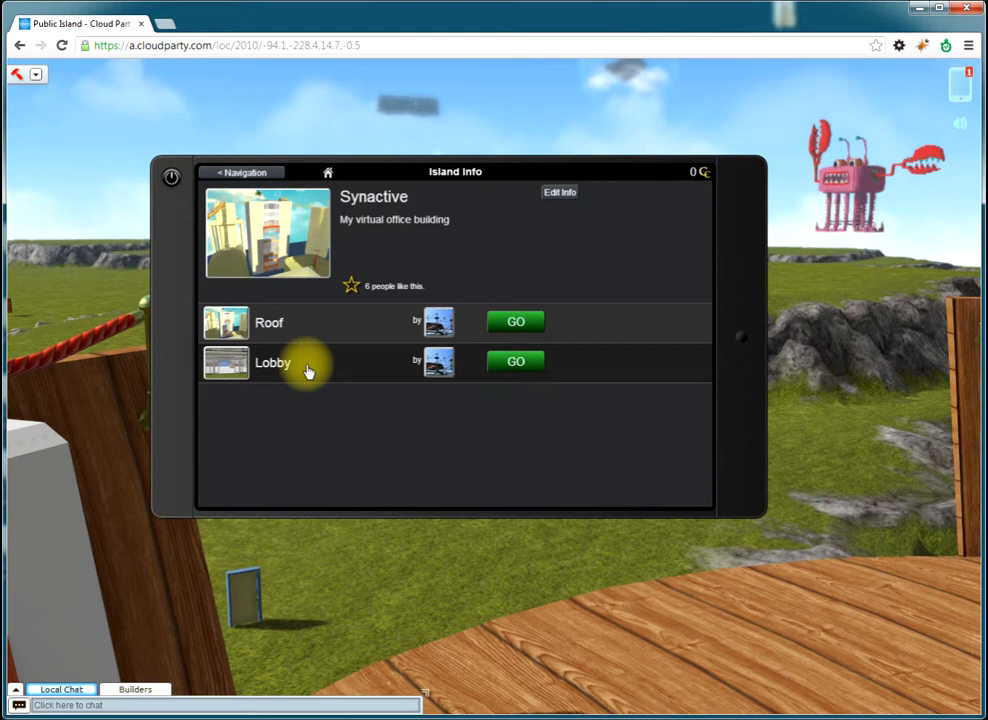
pyautogui.click(514, 321)
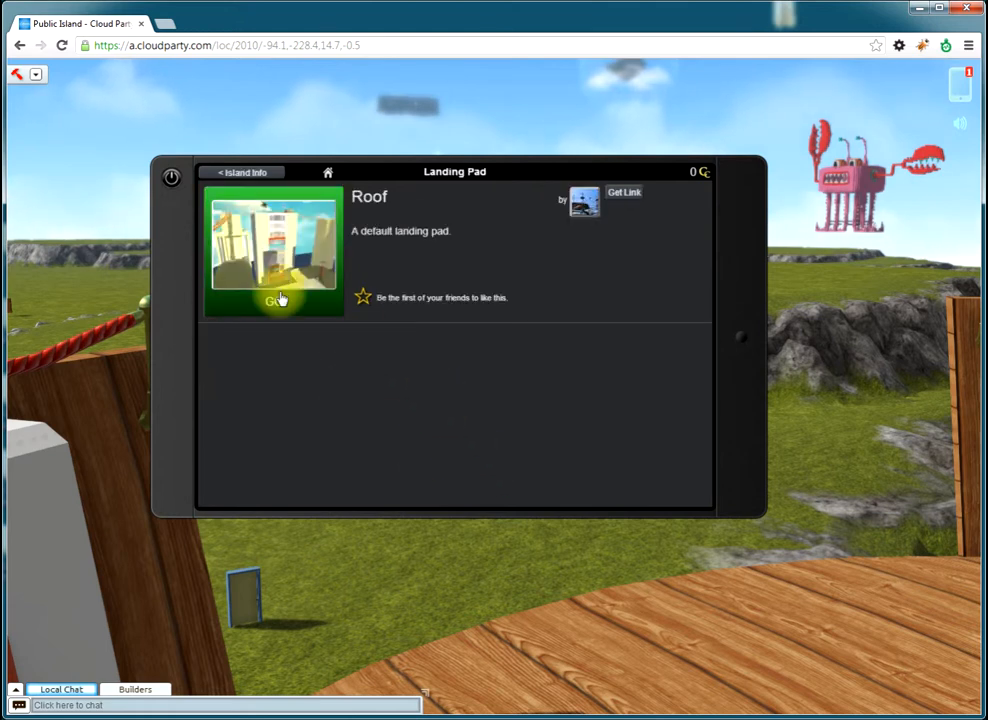
# - Teleport onto the Synactive island's Roof landing pad with Go
pyautogui.click(275, 300)
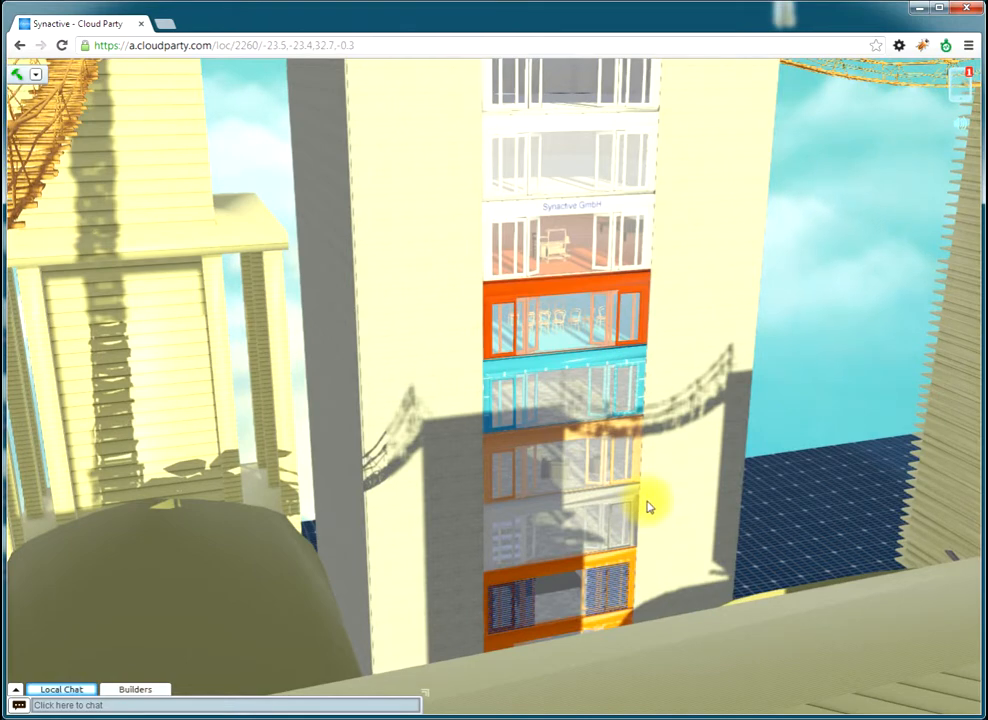
pyautogui.moveTo(540, 485)
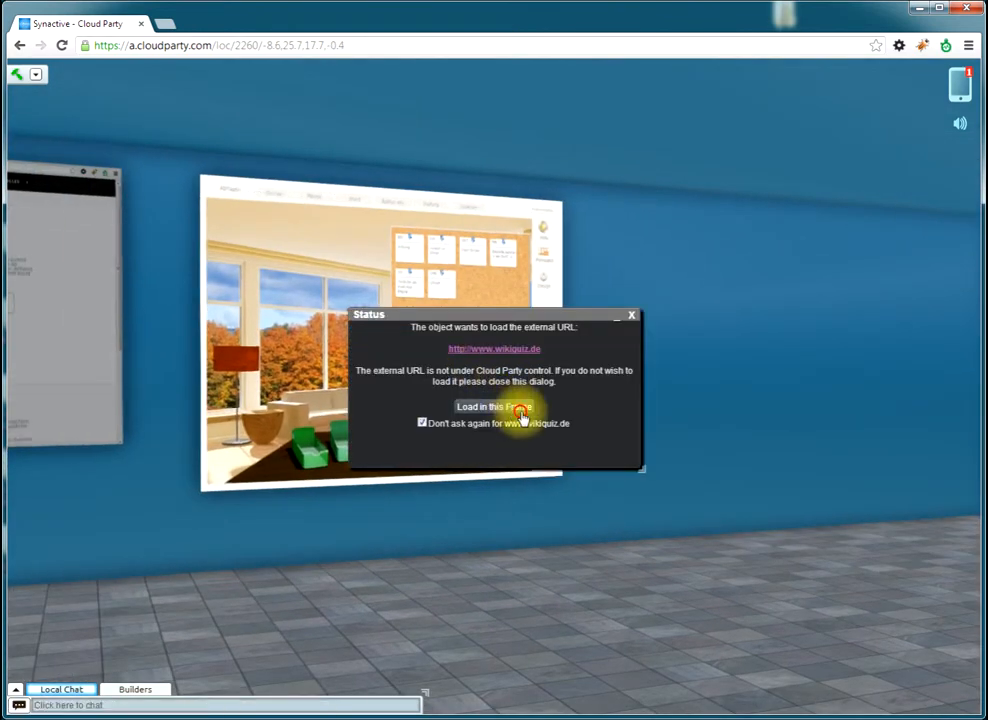
# - Load Wikiquiz in the frame, enter username 'pascal', and focus the password field
pyautogui.click(491, 407)
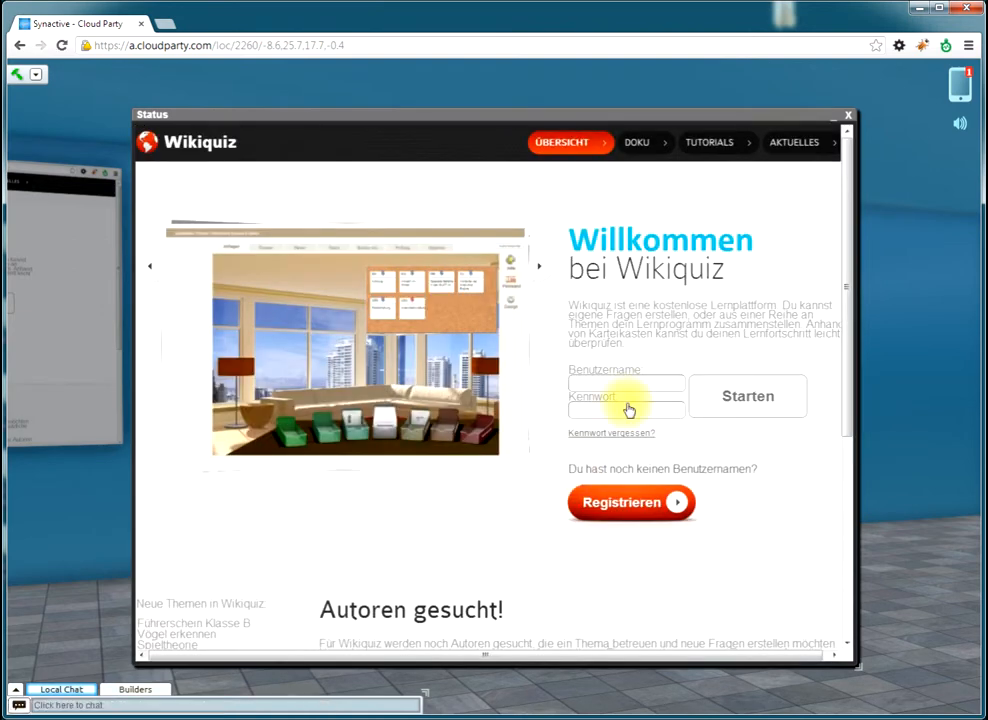
pyautogui.write('pascal')
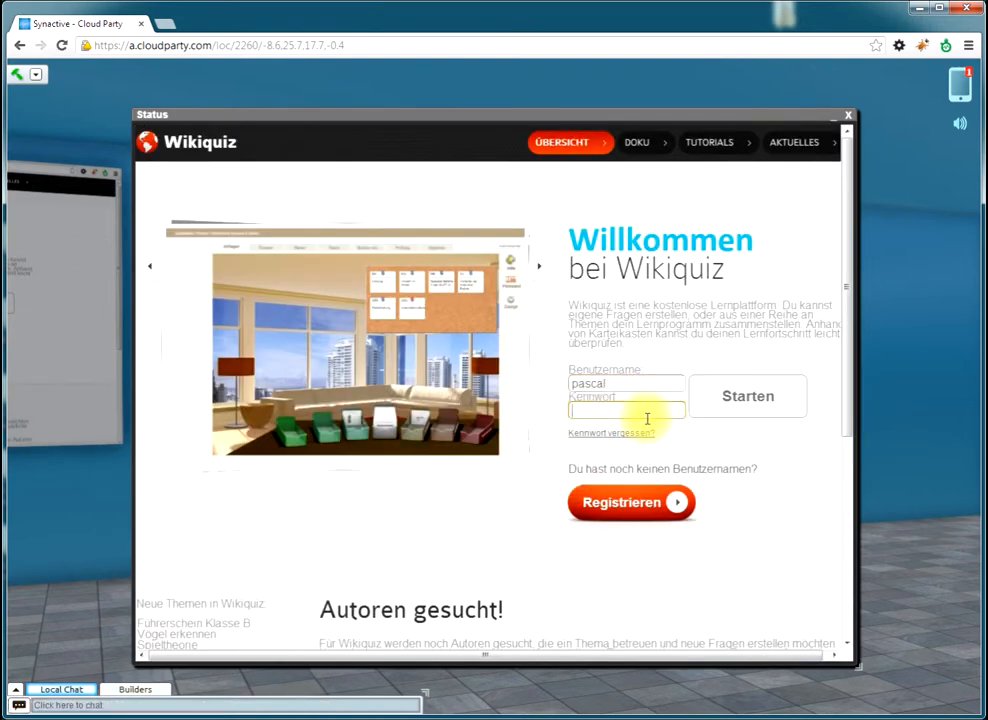
pyautogui.click(747, 396)
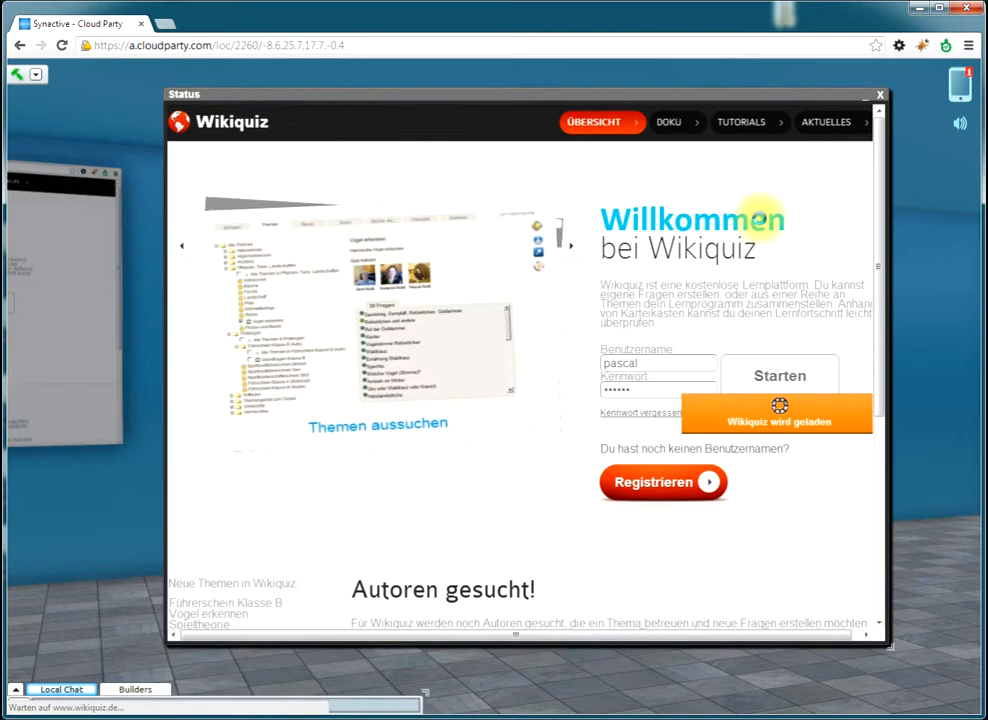
# - Start the 'Berühmte Erfinder und ihre Ideen' quiz, then end it with Ende
pyautogui.click(779, 374)
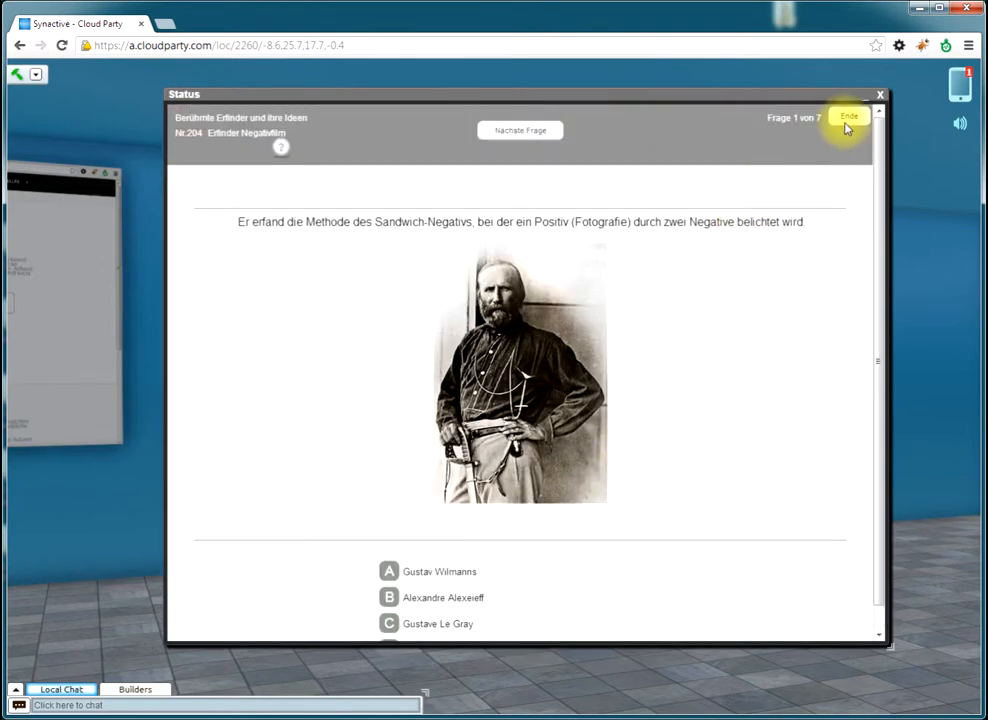
pyautogui.click(852, 116)
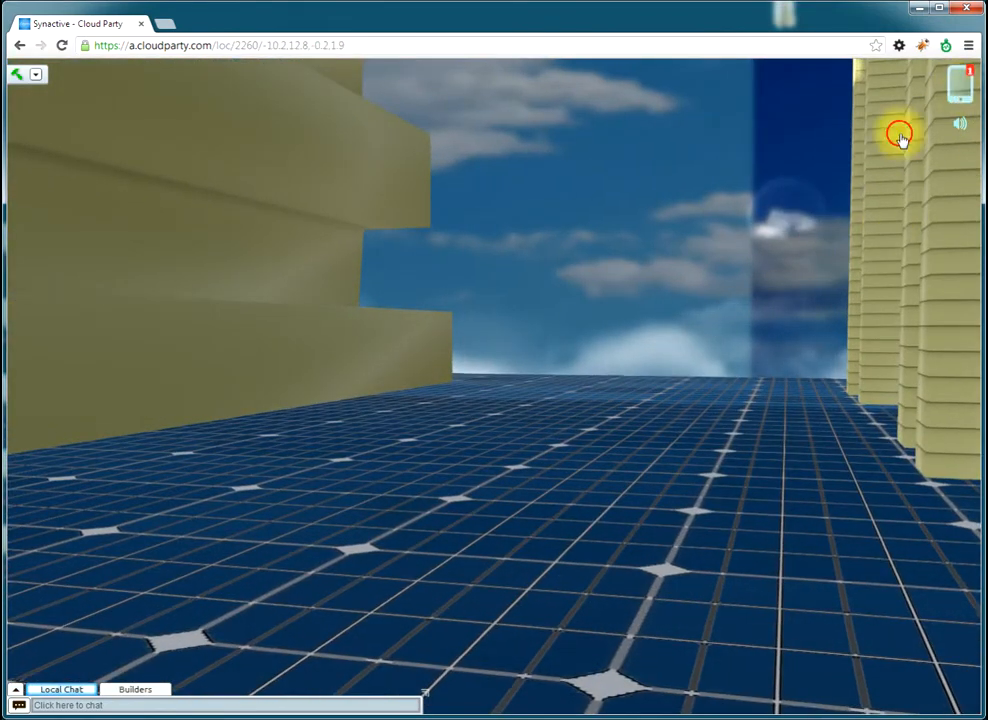
# - Open Navigation from the phone icon and teleport to the kamedia island
pyautogui.click(900, 135)
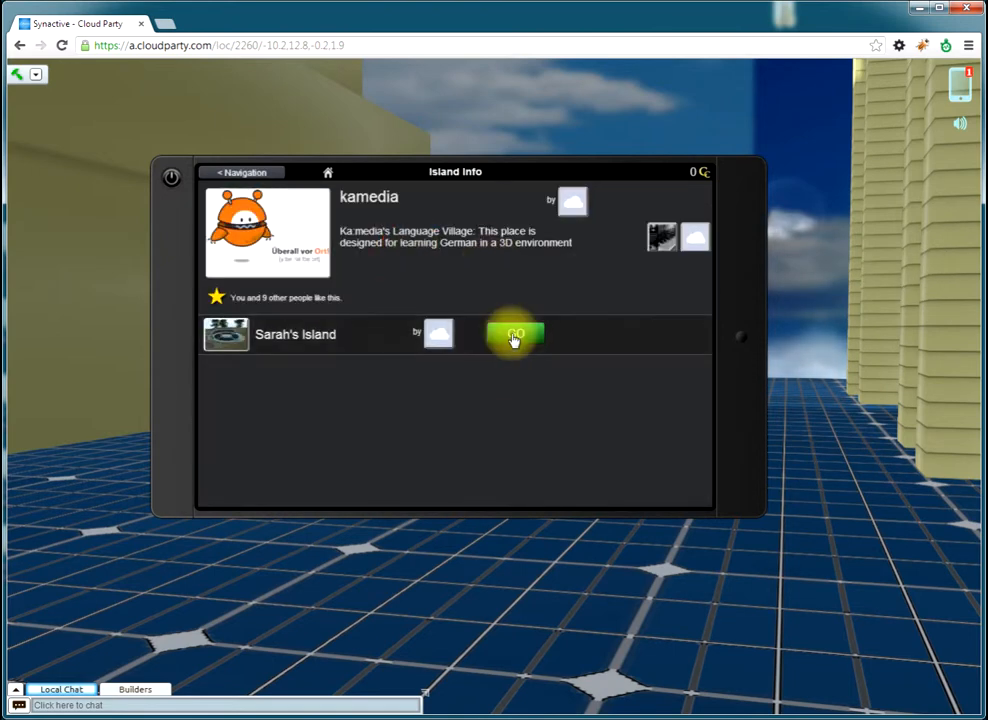
pyautogui.click(515, 335)
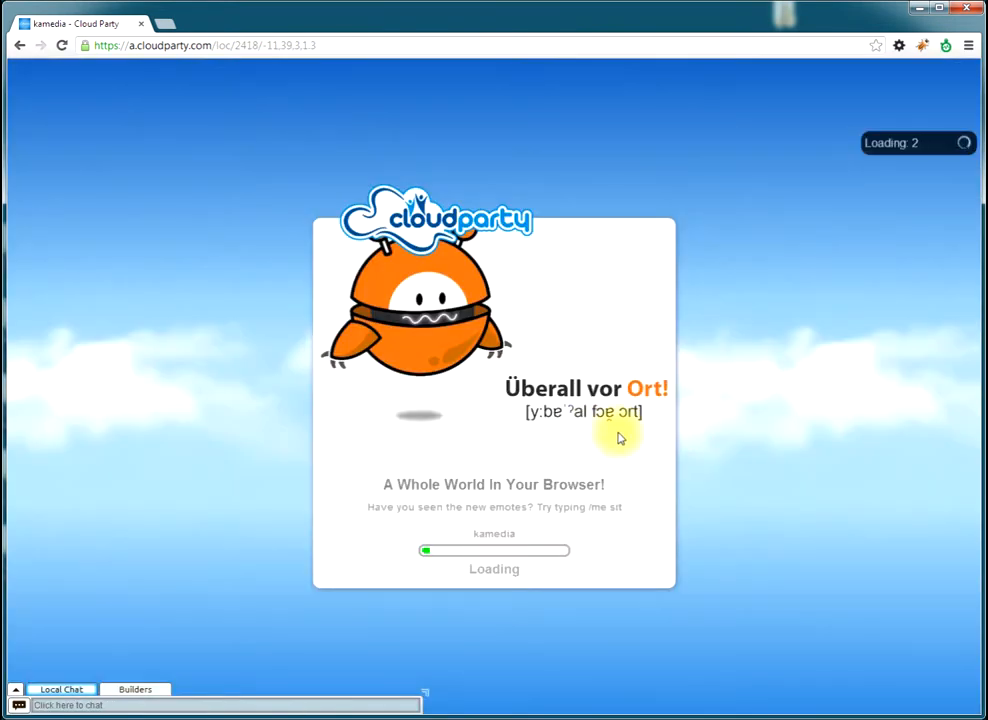